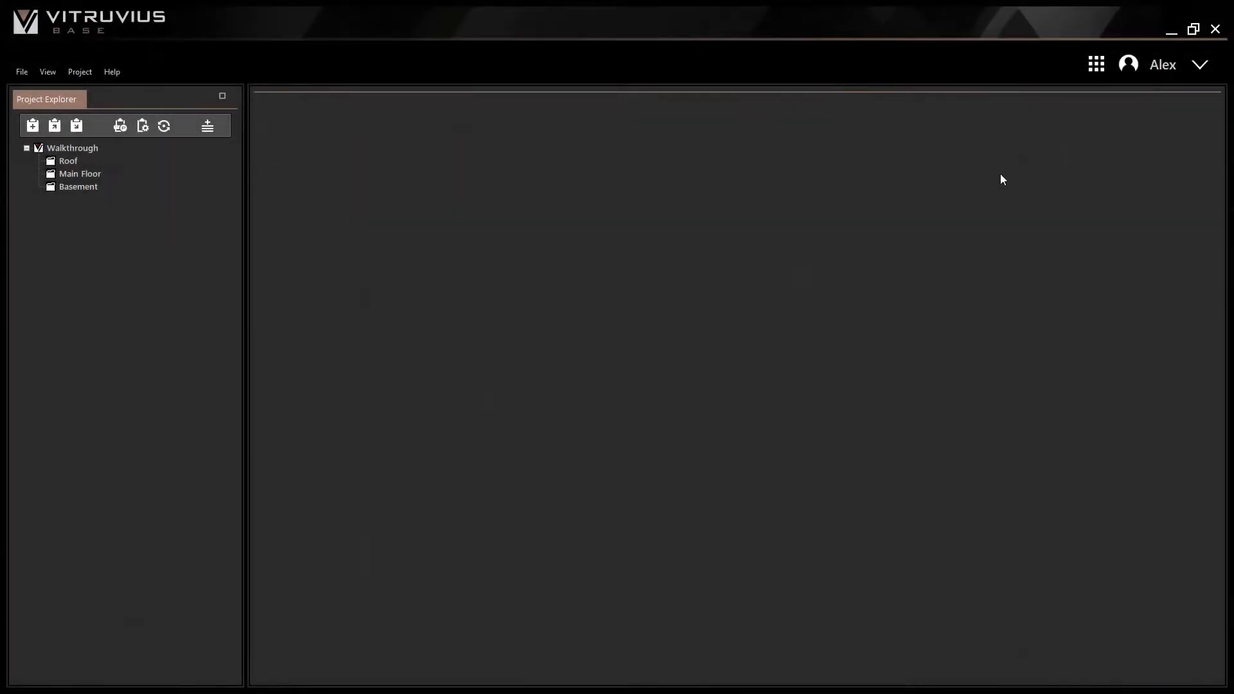
mouse_move(1010, 171)
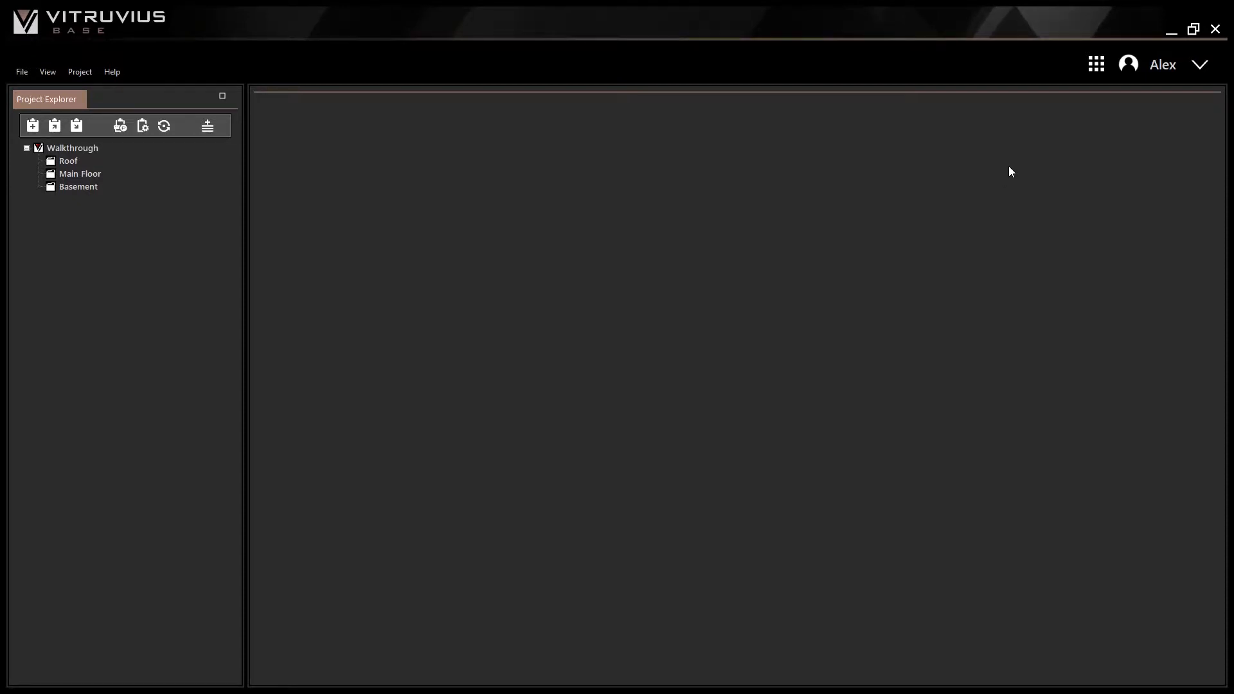
Step: Add a 50 lbf/ft uniform live load from 0 to 10 ft on the floor beam
click(1094, 64)
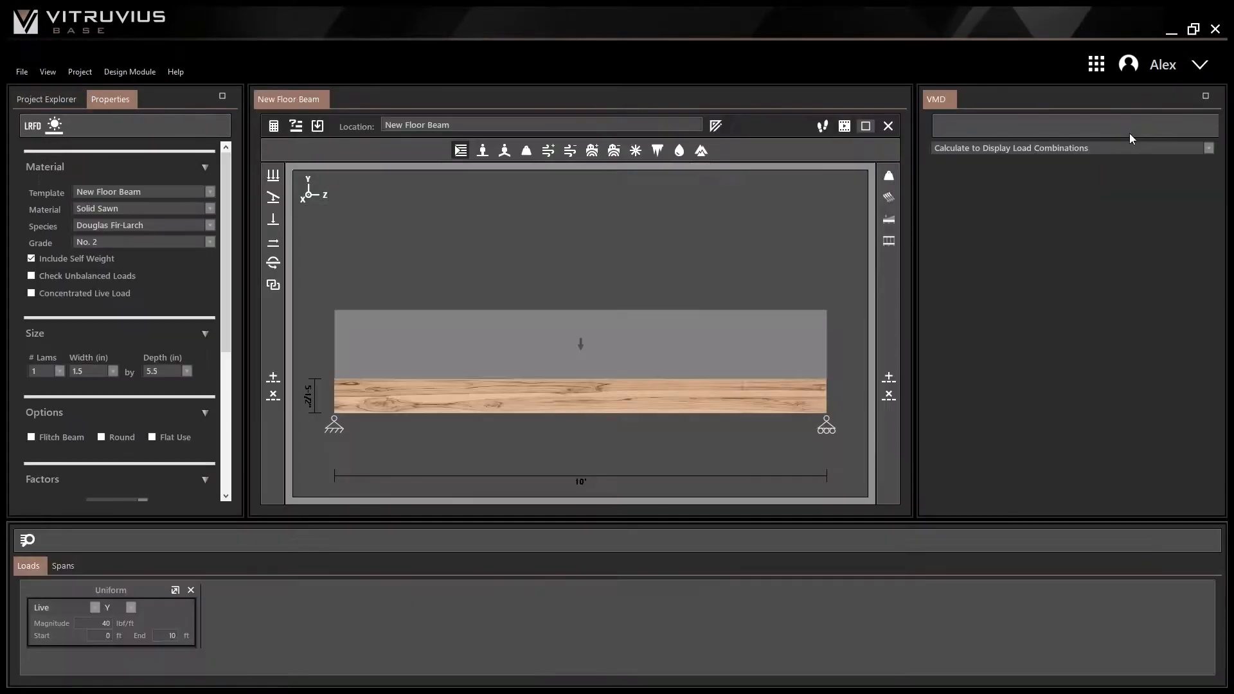
mouse_move(738, 246)
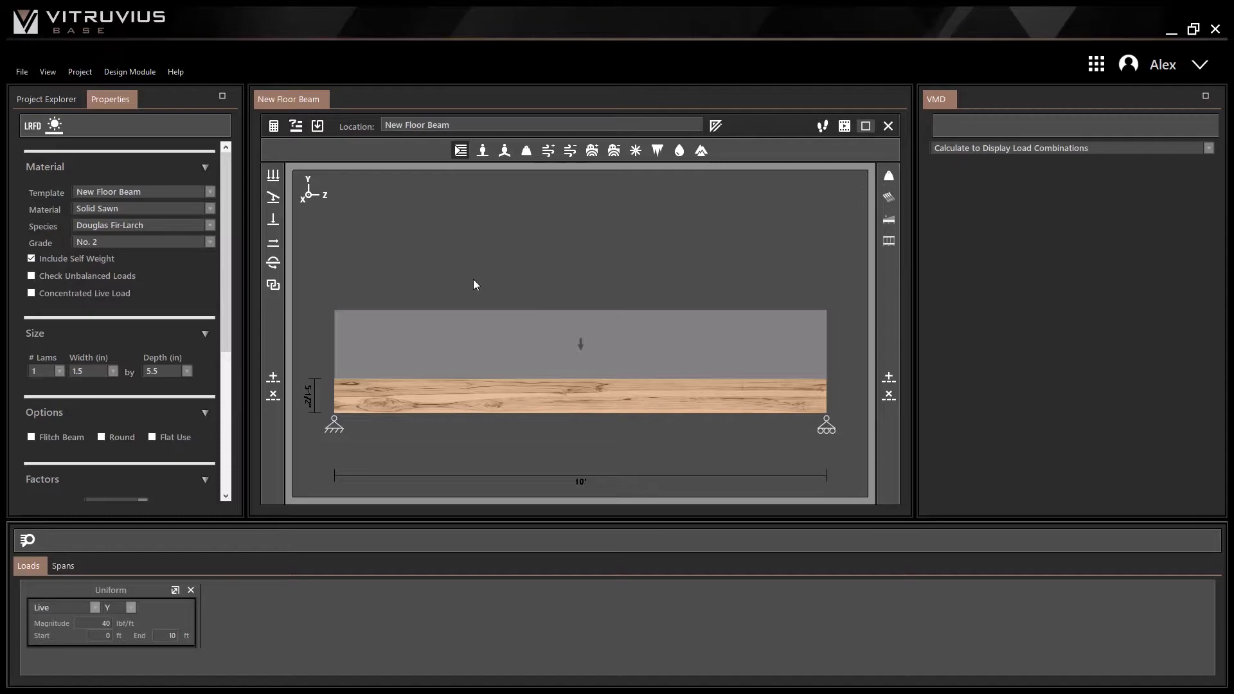
mouse_move(297, 188)
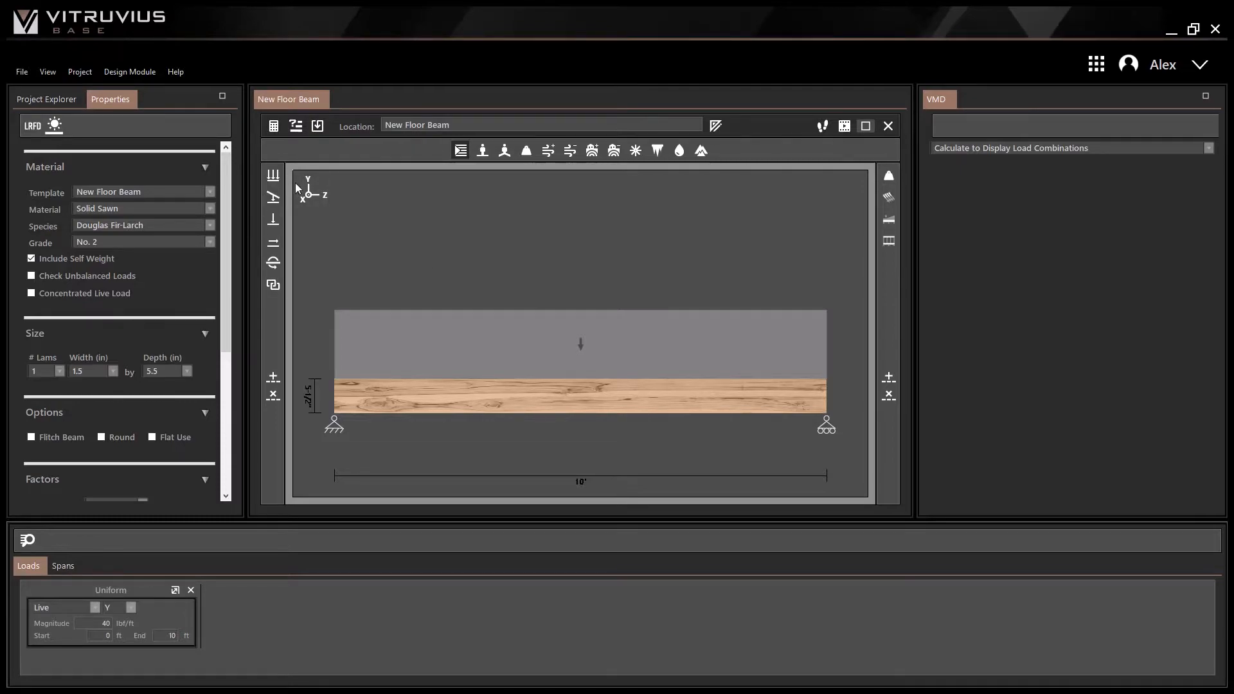
click(272, 173)
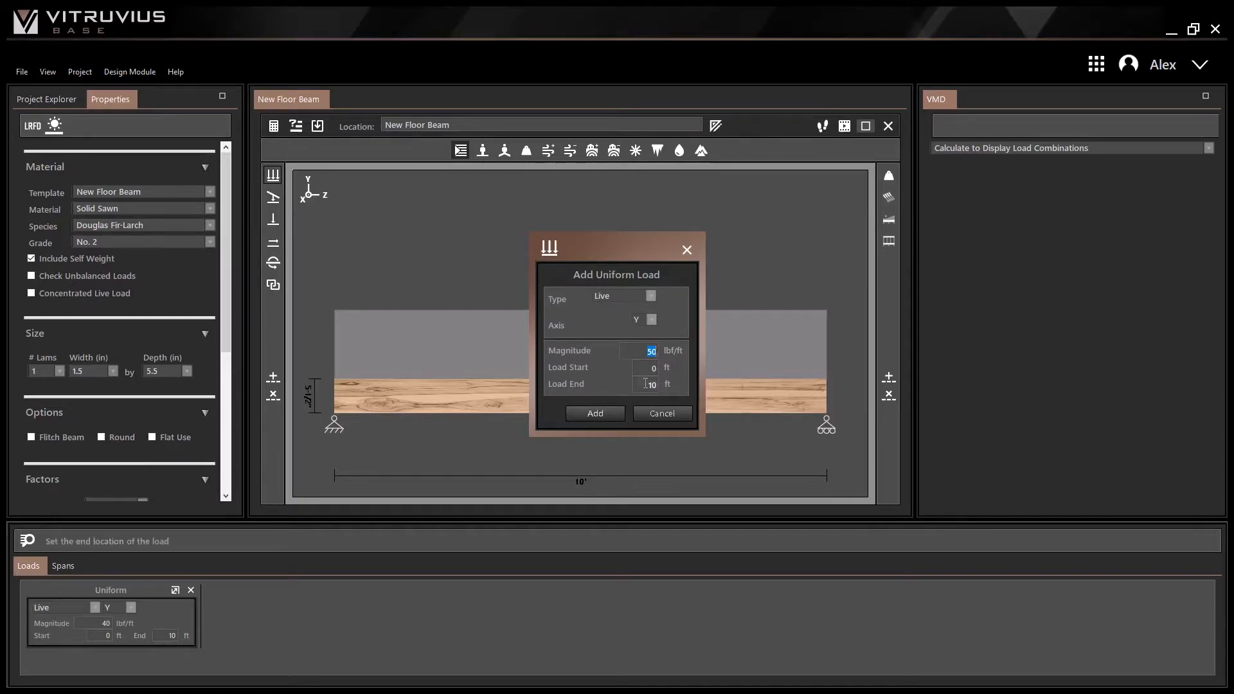
click(594, 413)
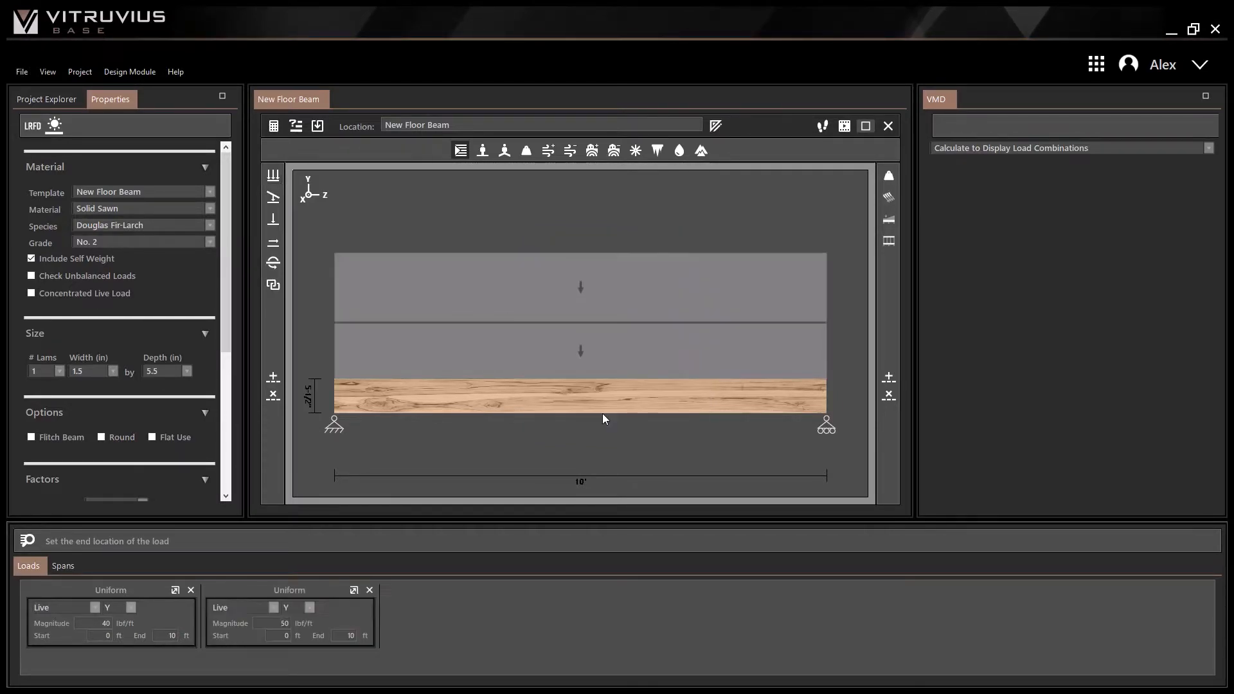
mouse_move(409, 205)
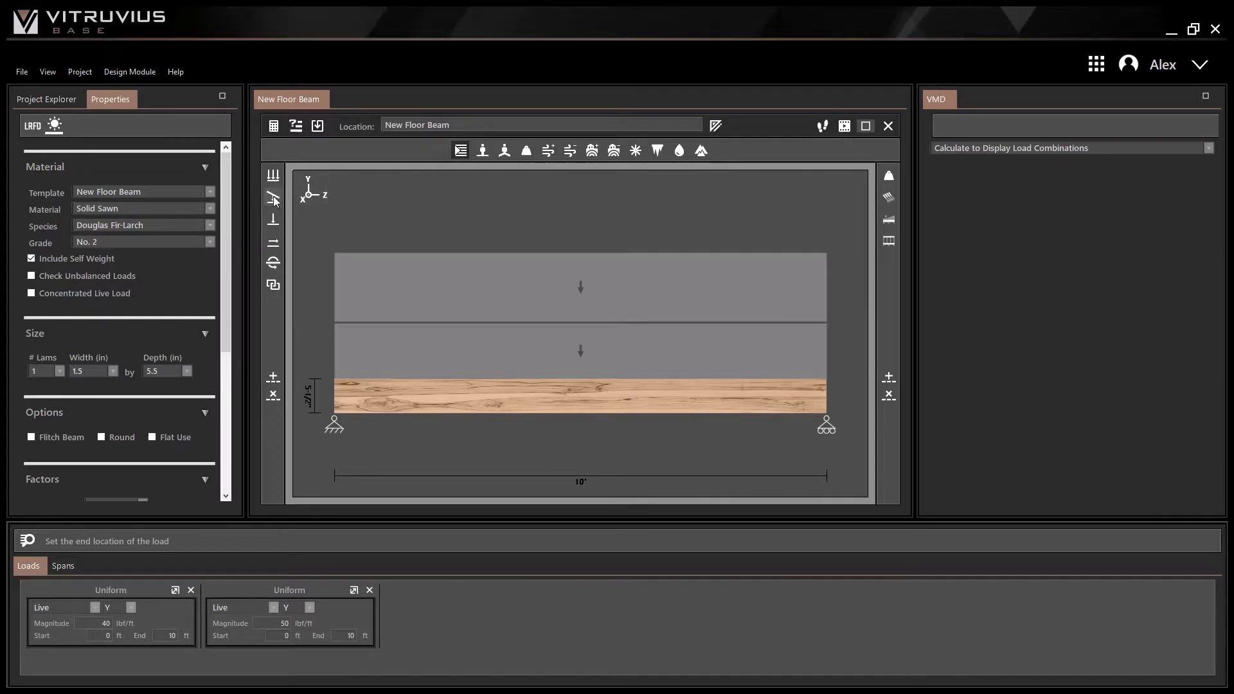
mouse_move(273, 285)
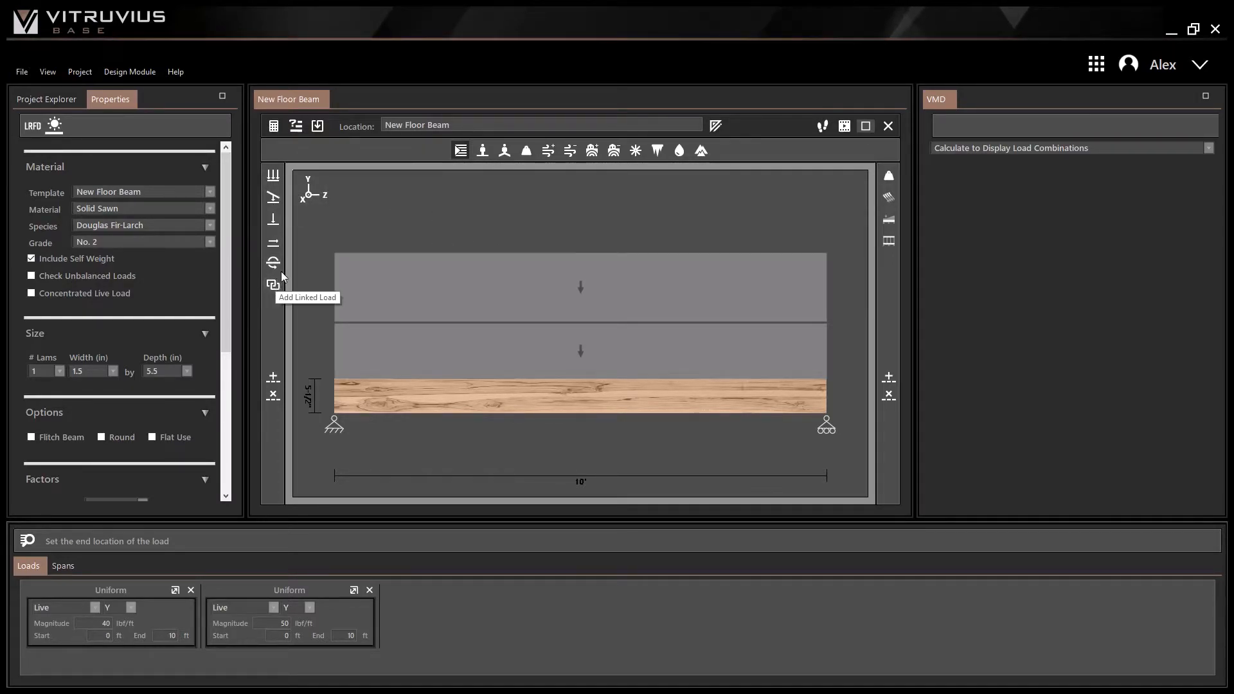
mouse_move(684, 228)
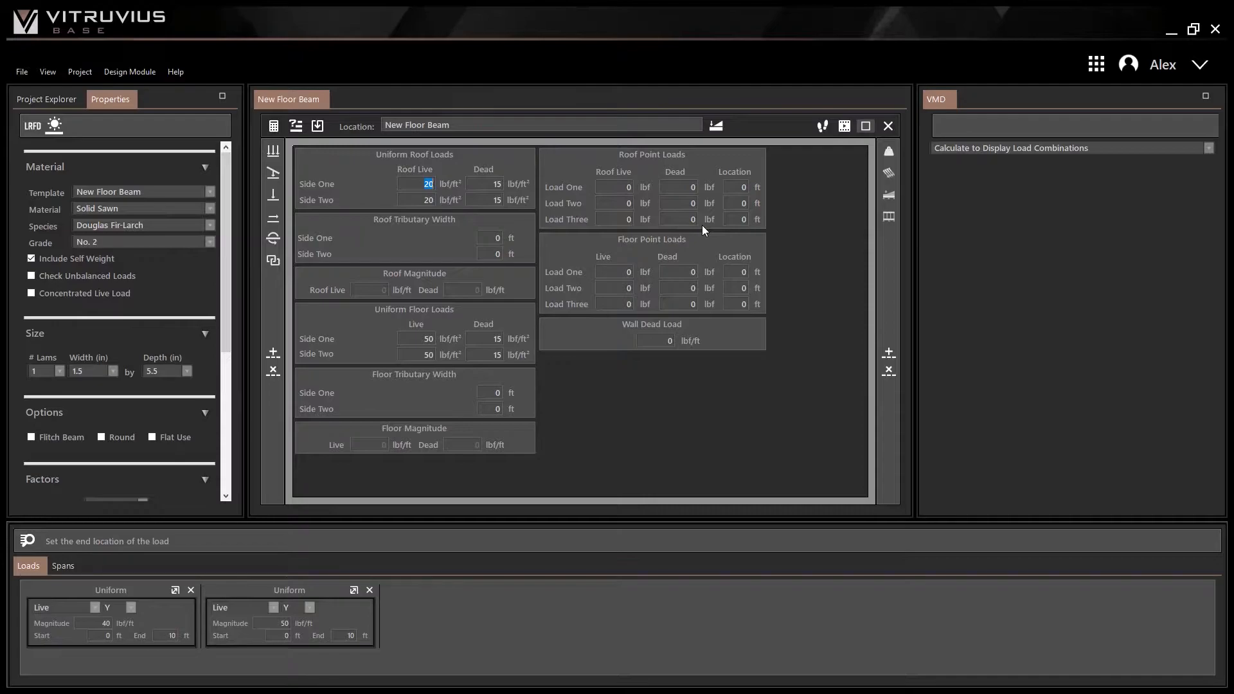
Step: Check the roof loads on the beam diagram, then return to Design View from the View menu
click(493, 238)
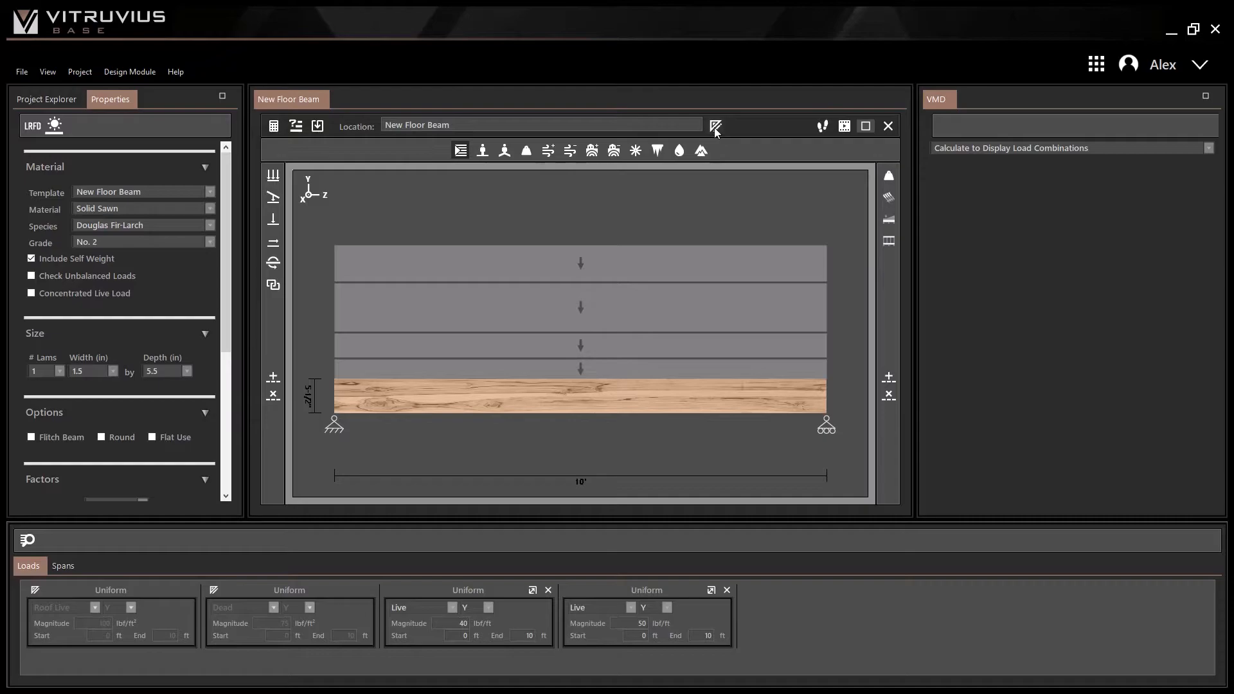
mouse_move(715, 126)
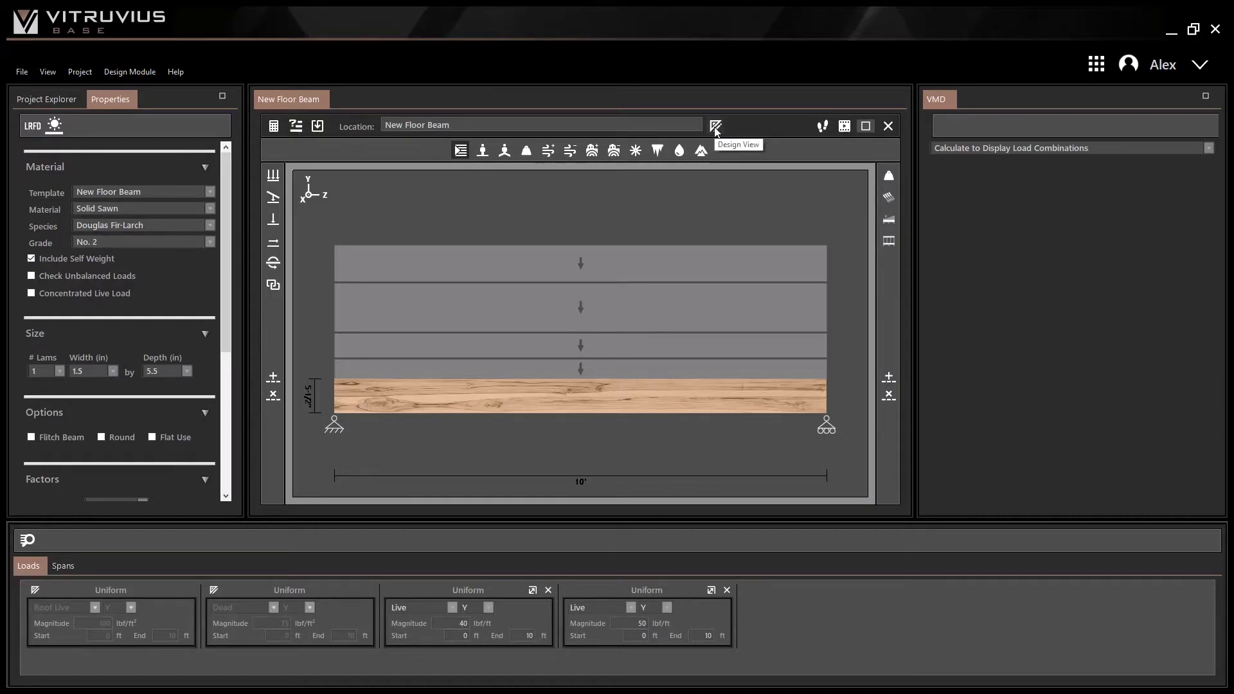
mouse_move(678, 144)
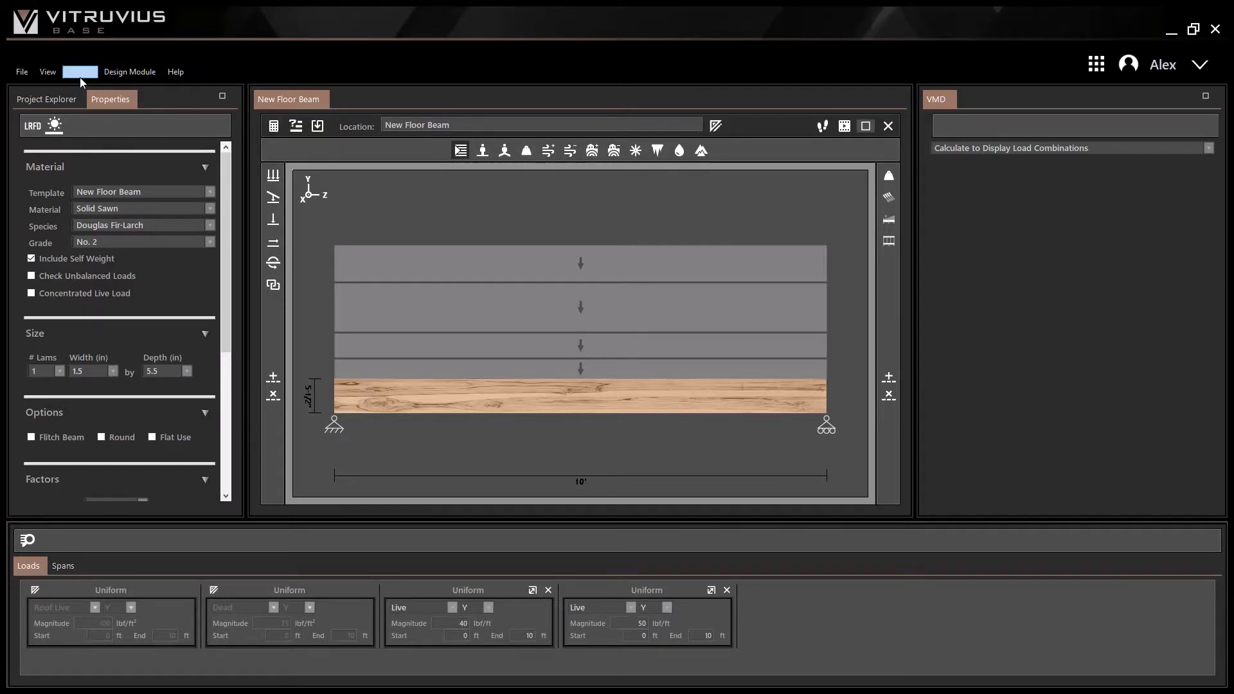
click(48, 72)
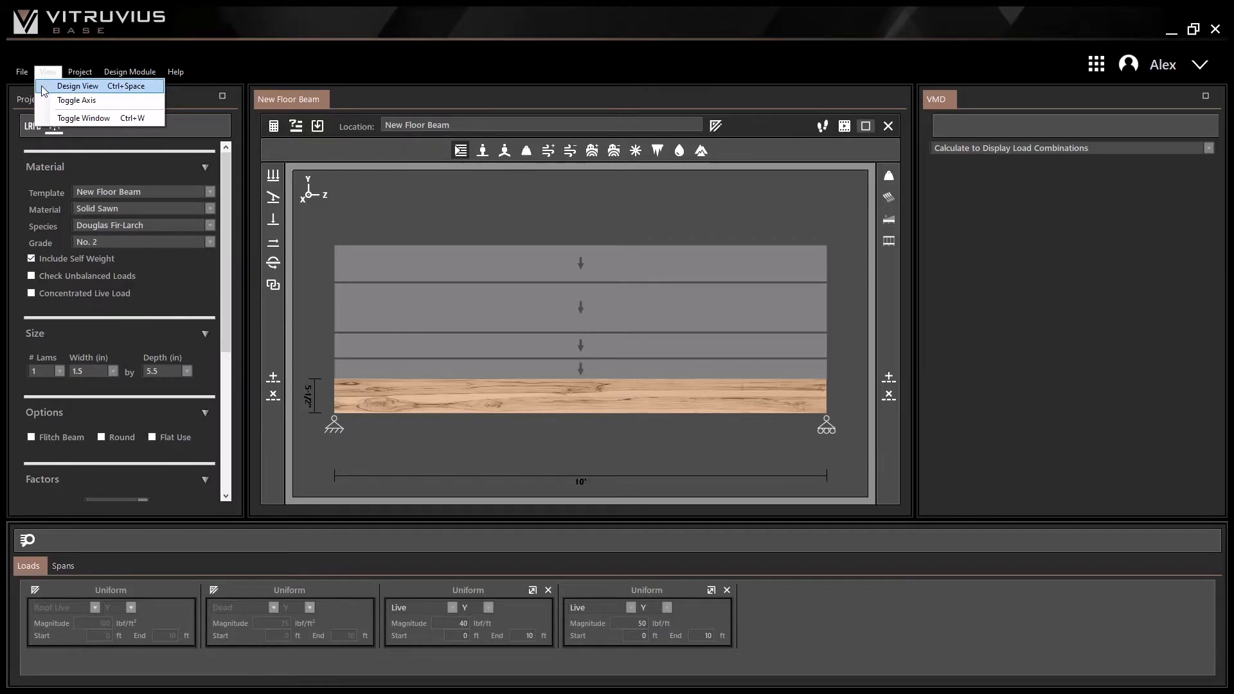
mouse_move(113, 86)
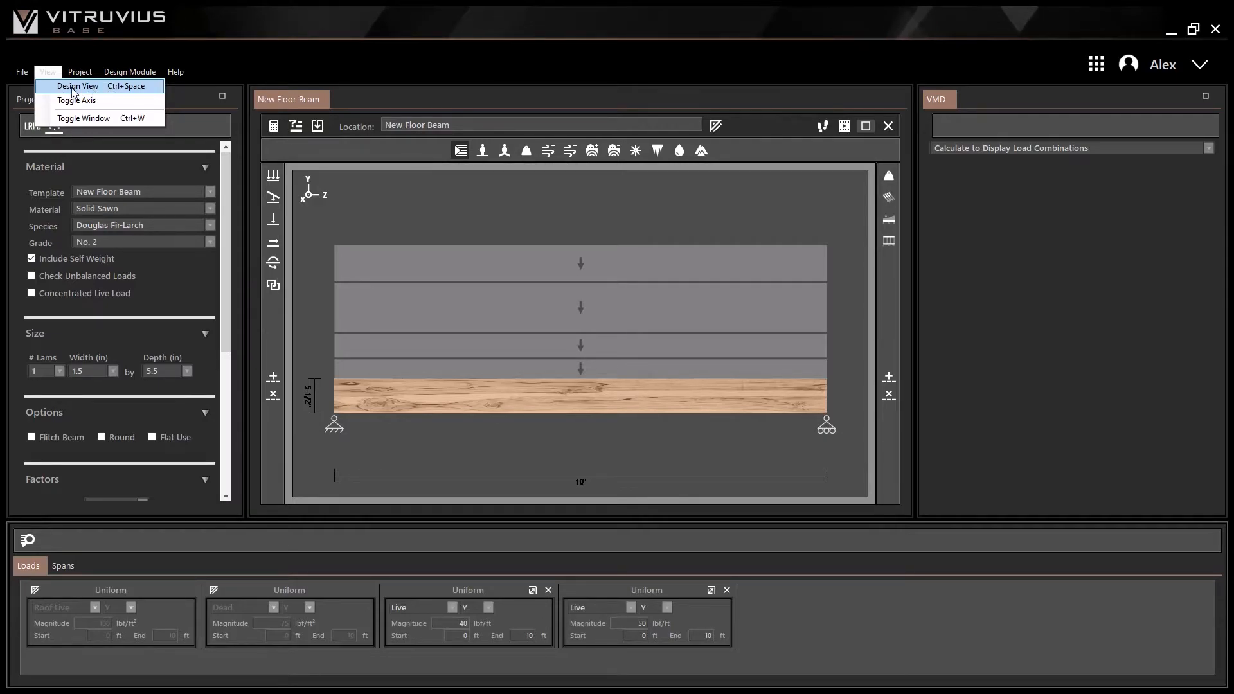
mouse_move(45, 92)
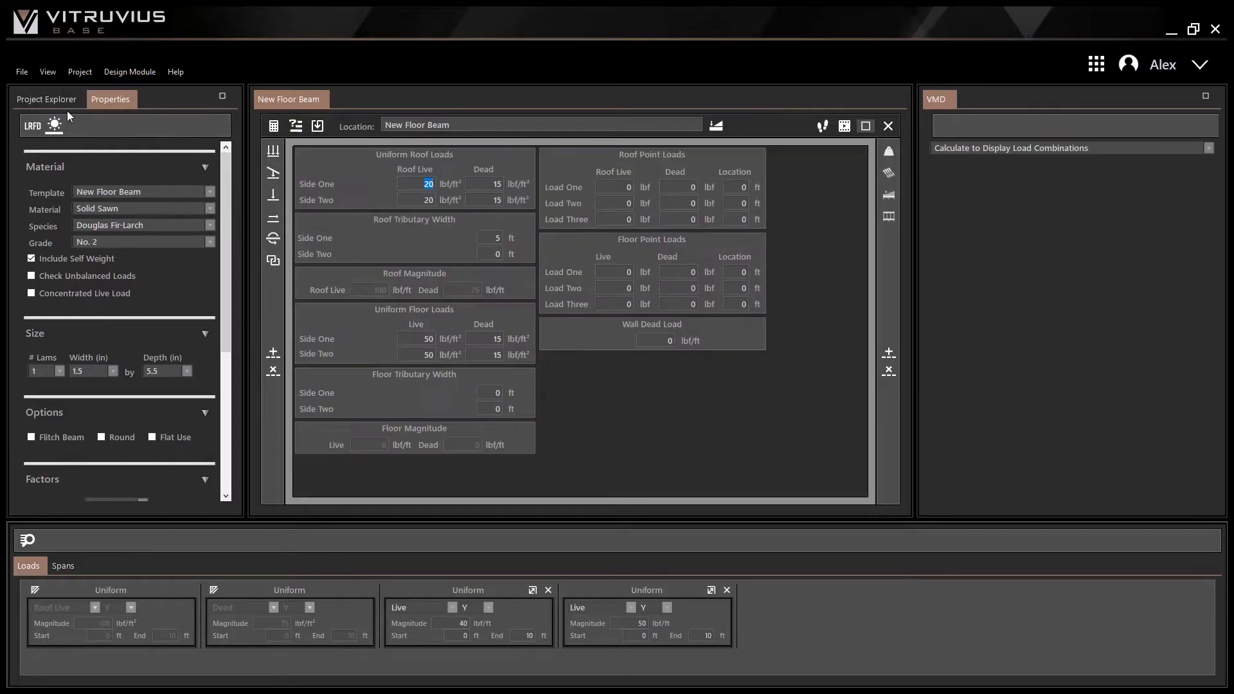
mouse_move(444, 215)
text(30)
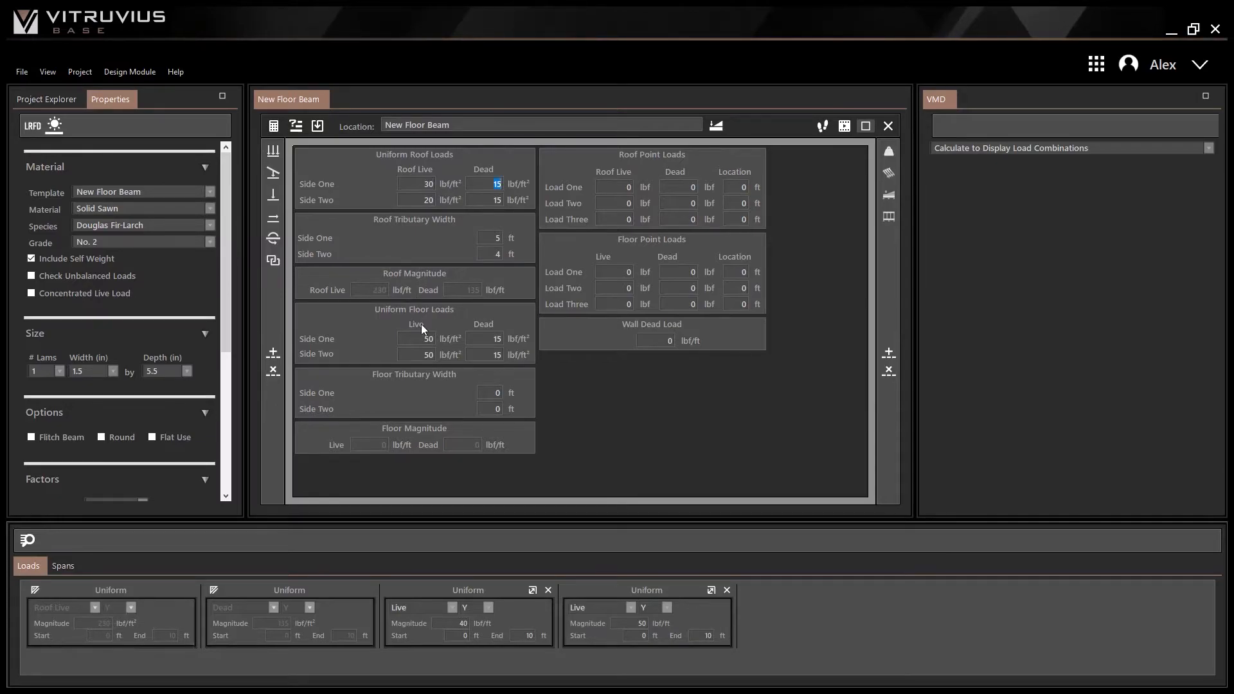
mouse_move(437, 441)
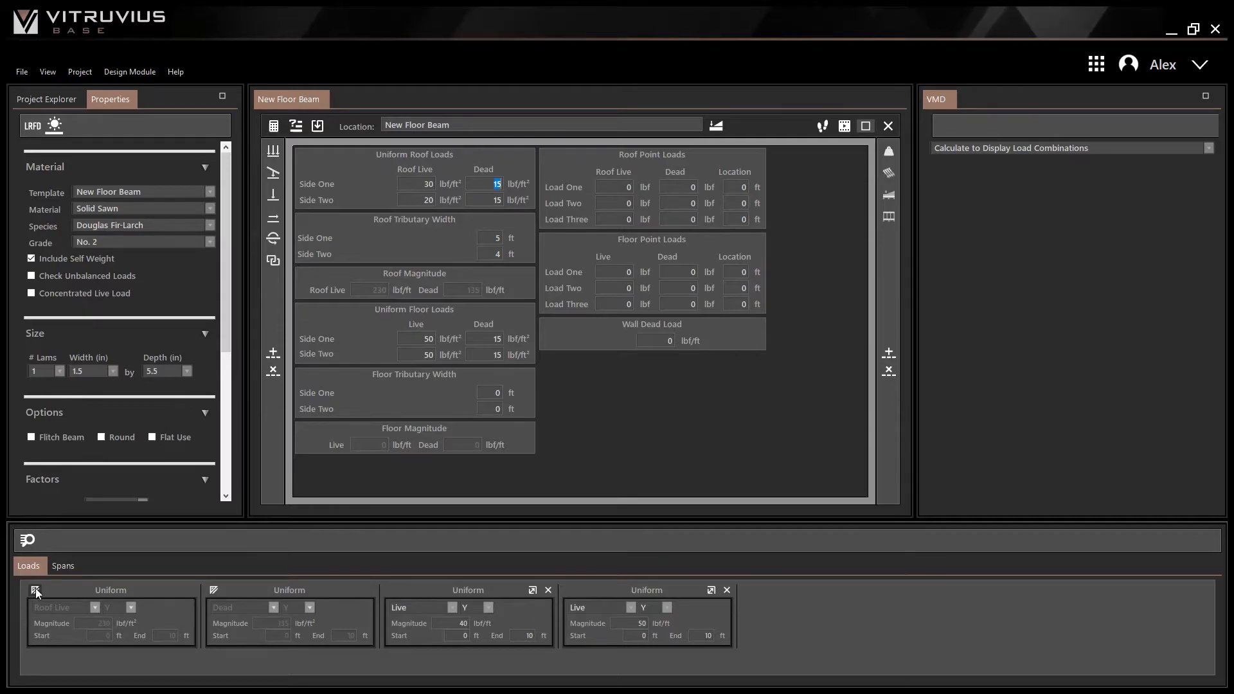
mouse_move(76, 596)
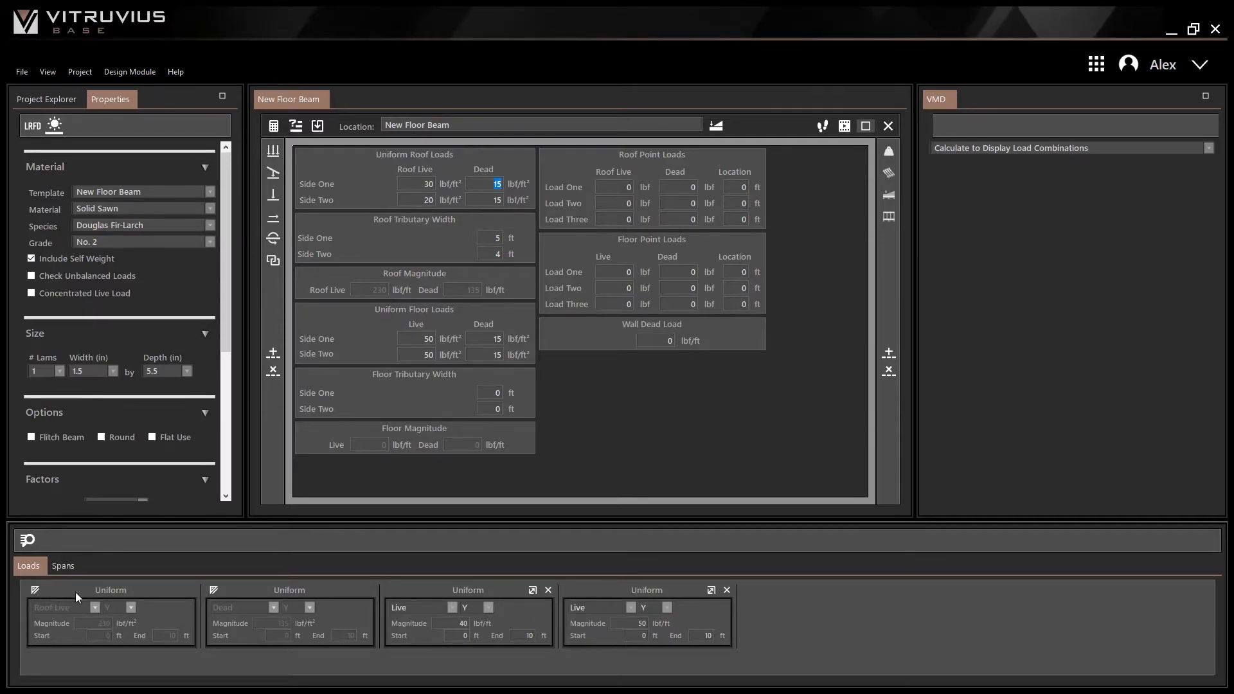
mouse_move(96, 597)
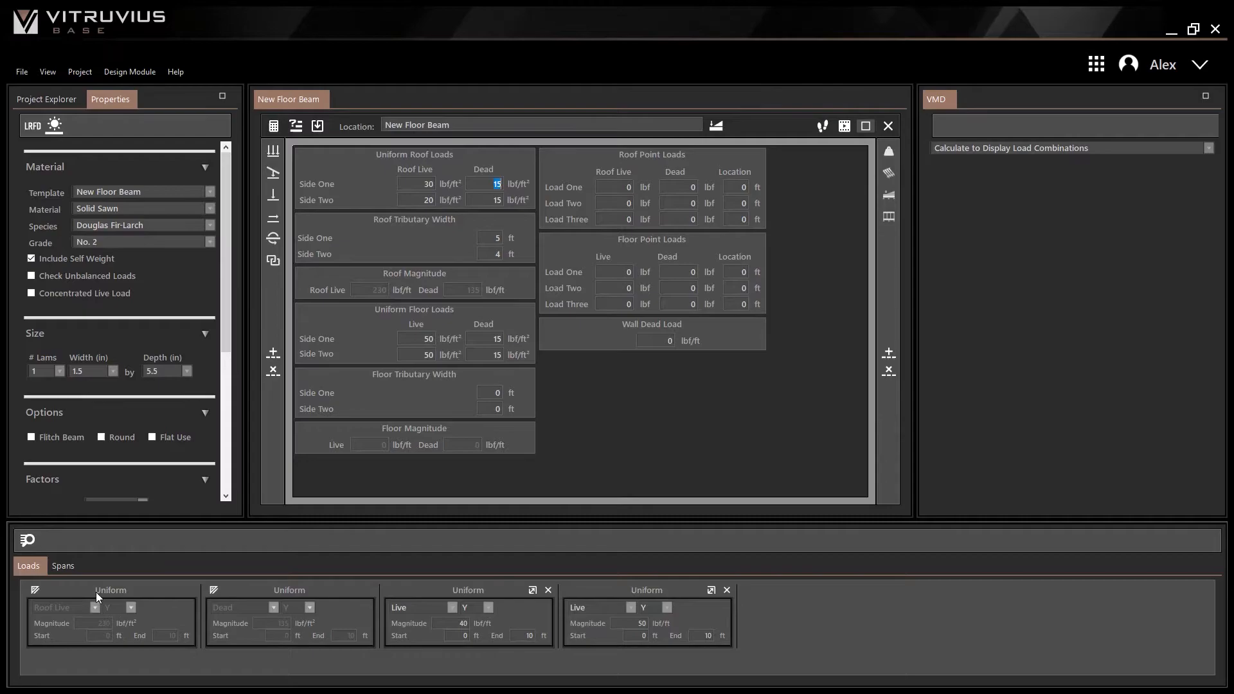
mouse_move(136, 586)
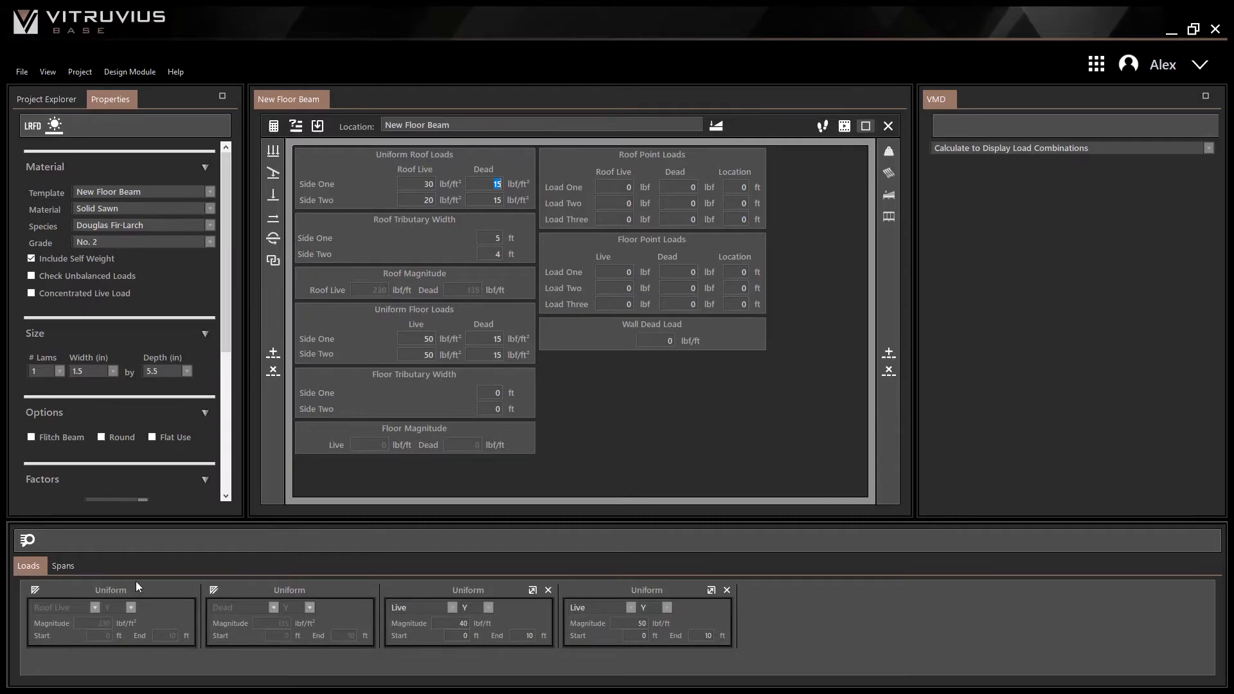
mouse_move(230, 563)
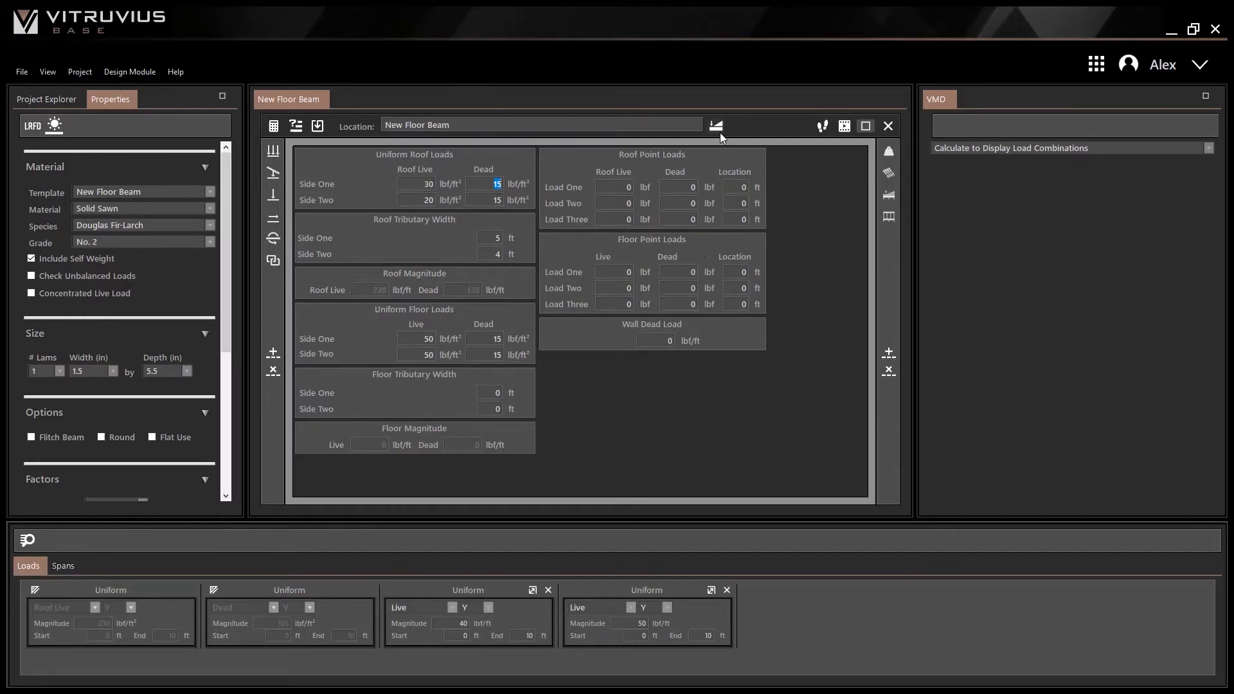
mouse_move(716, 126)
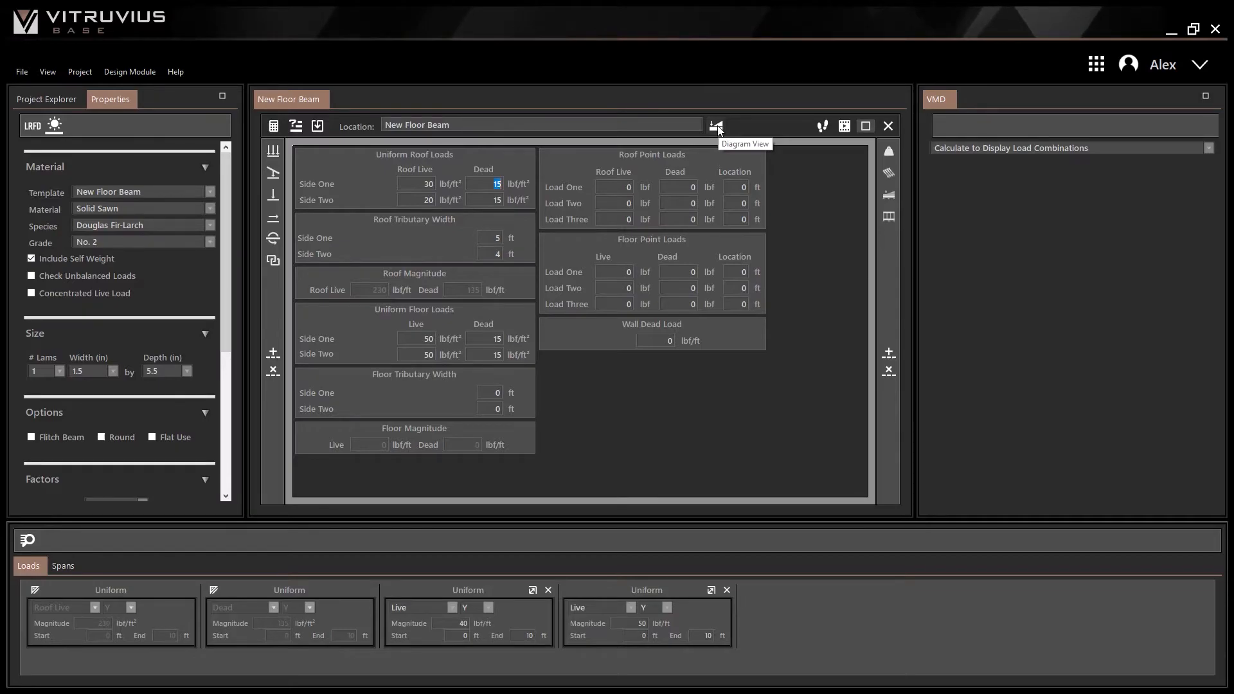
mouse_move(127, 108)
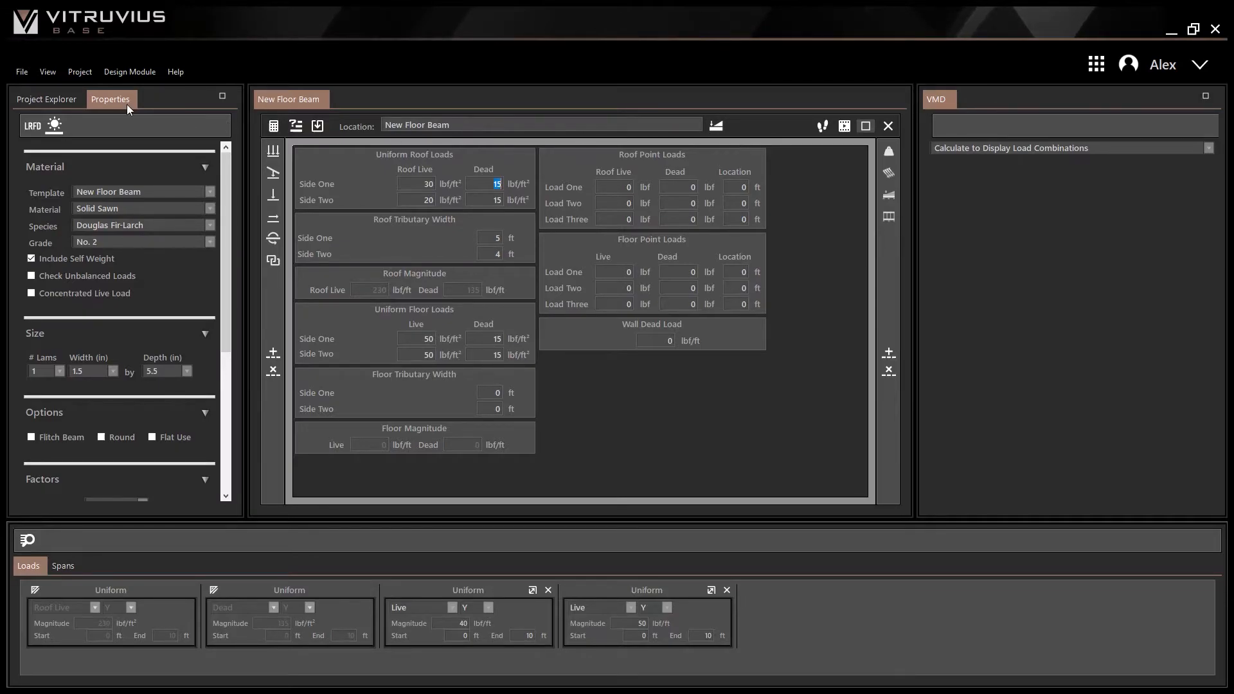
Step: Show the 10 ft floor beam diagram with its stacked uniform loads via the View menu
click(48, 72)
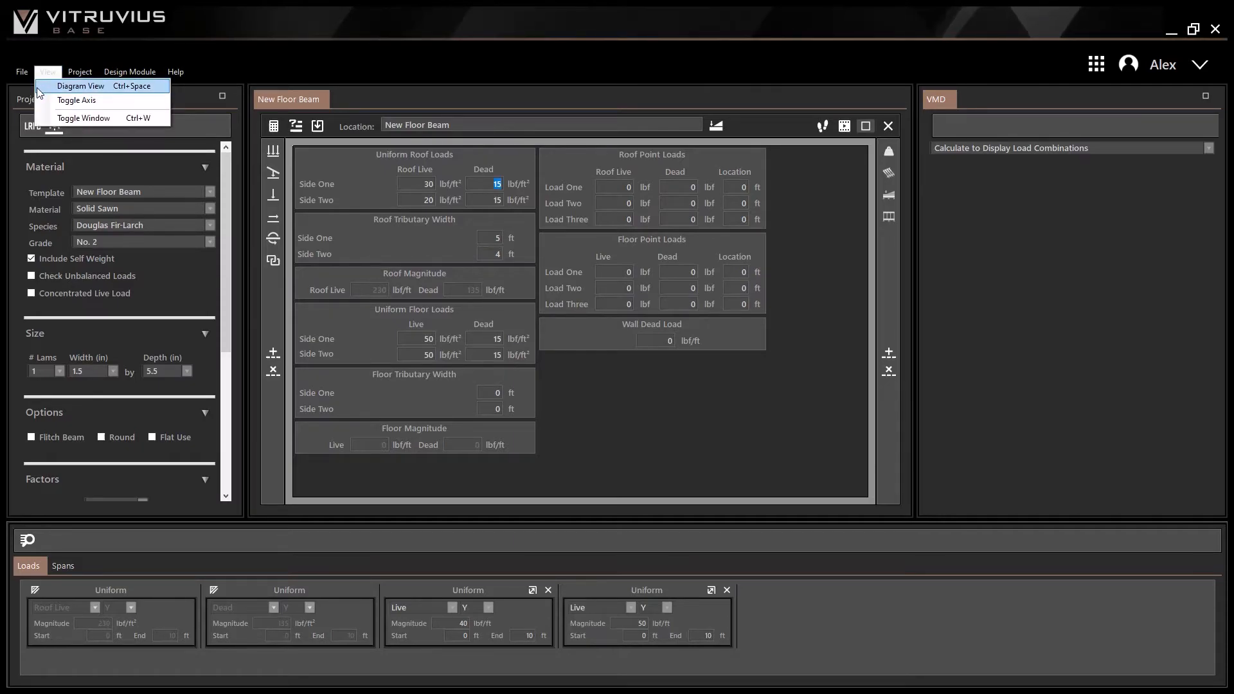
mouse_move(76, 101)
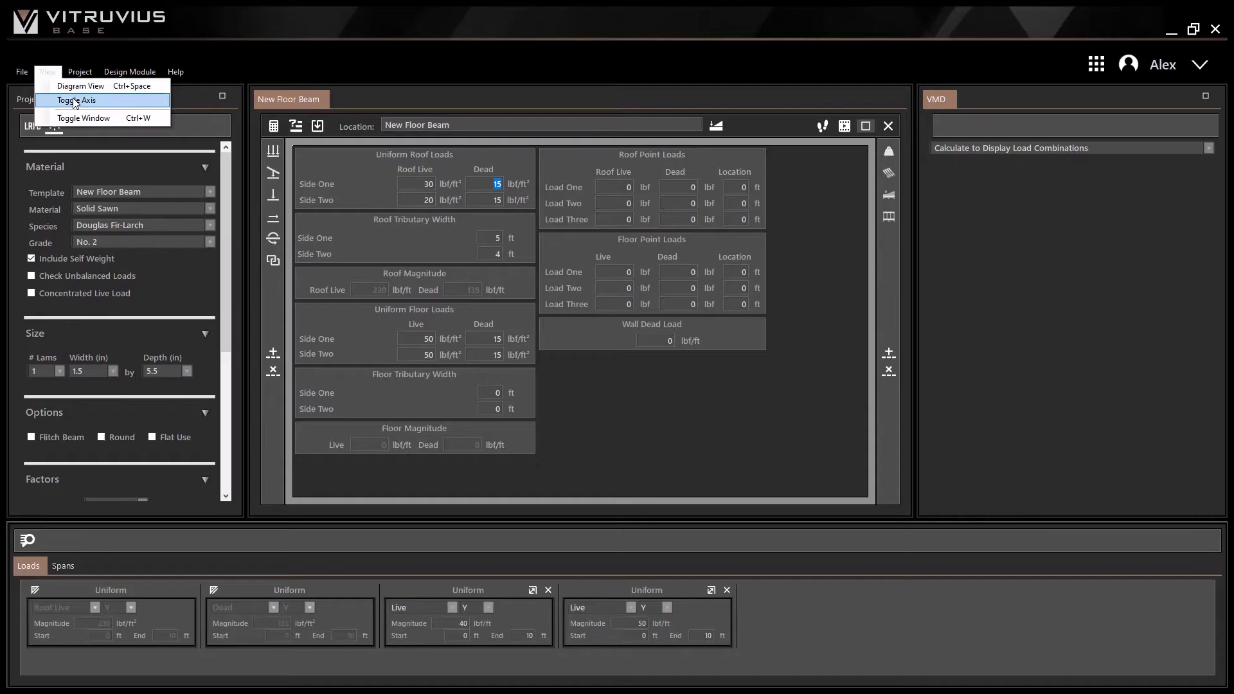
mouse_move(721, 131)
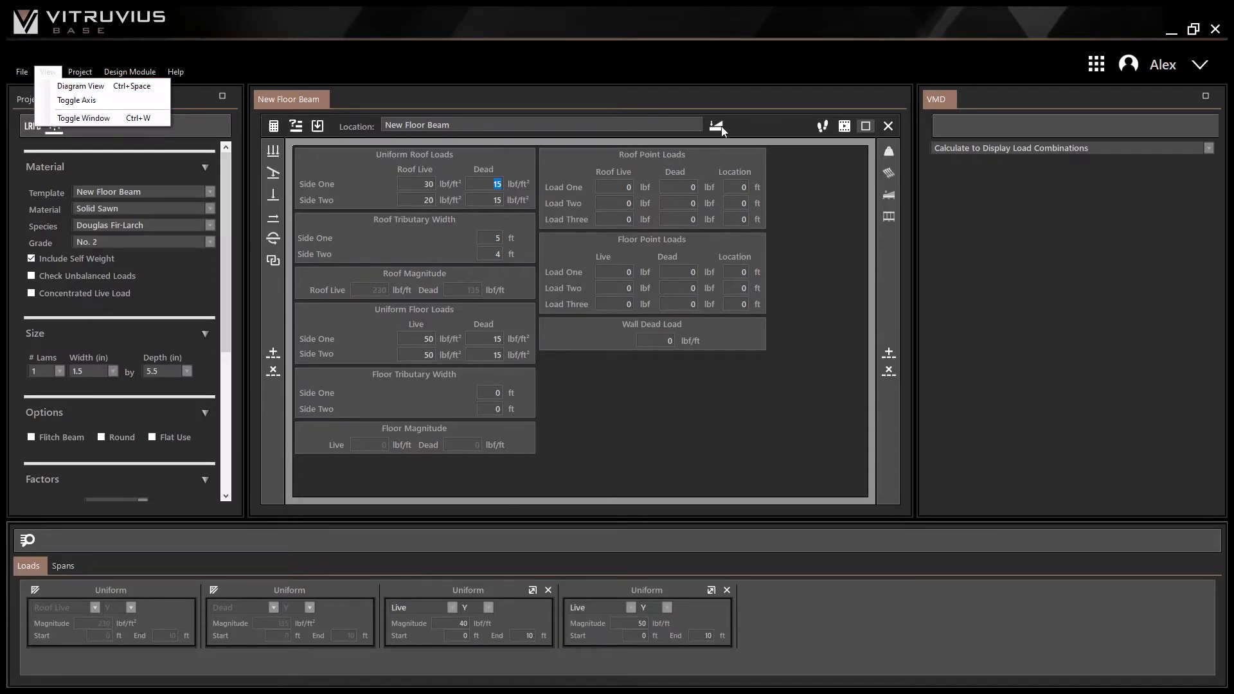
click(80, 86)
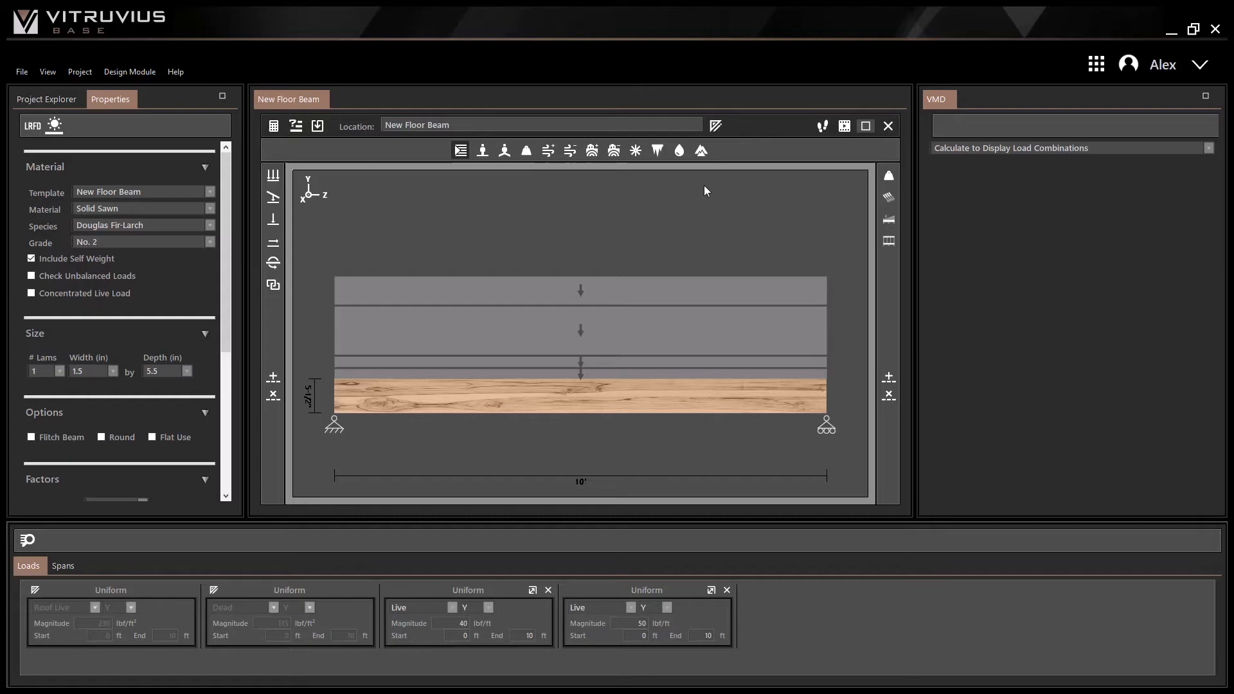
mouse_move(730, 204)
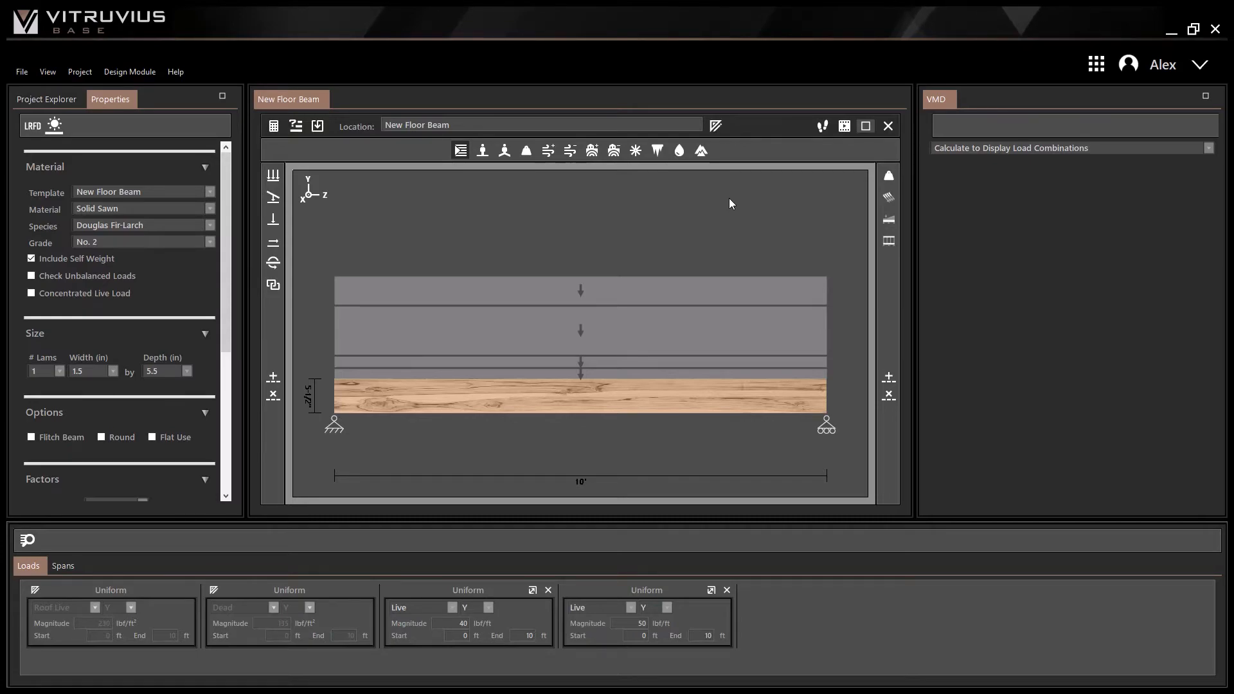
mouse_move(1190, 109)
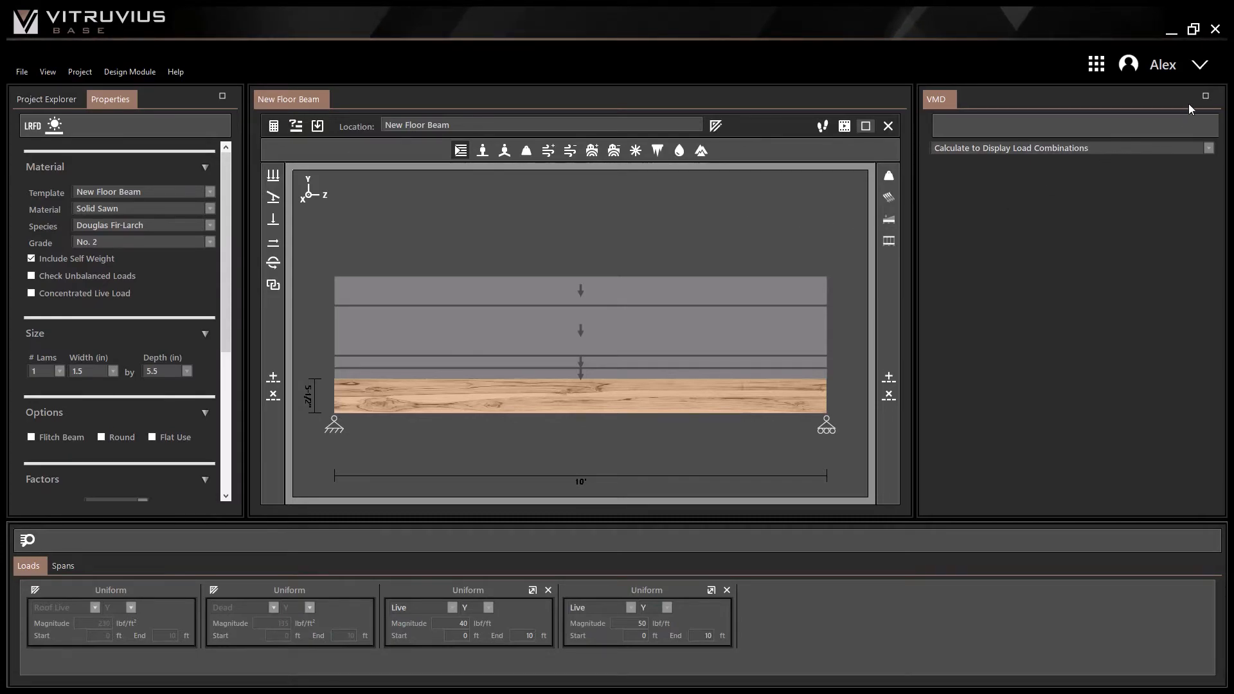
mouse_move(1200, 64)
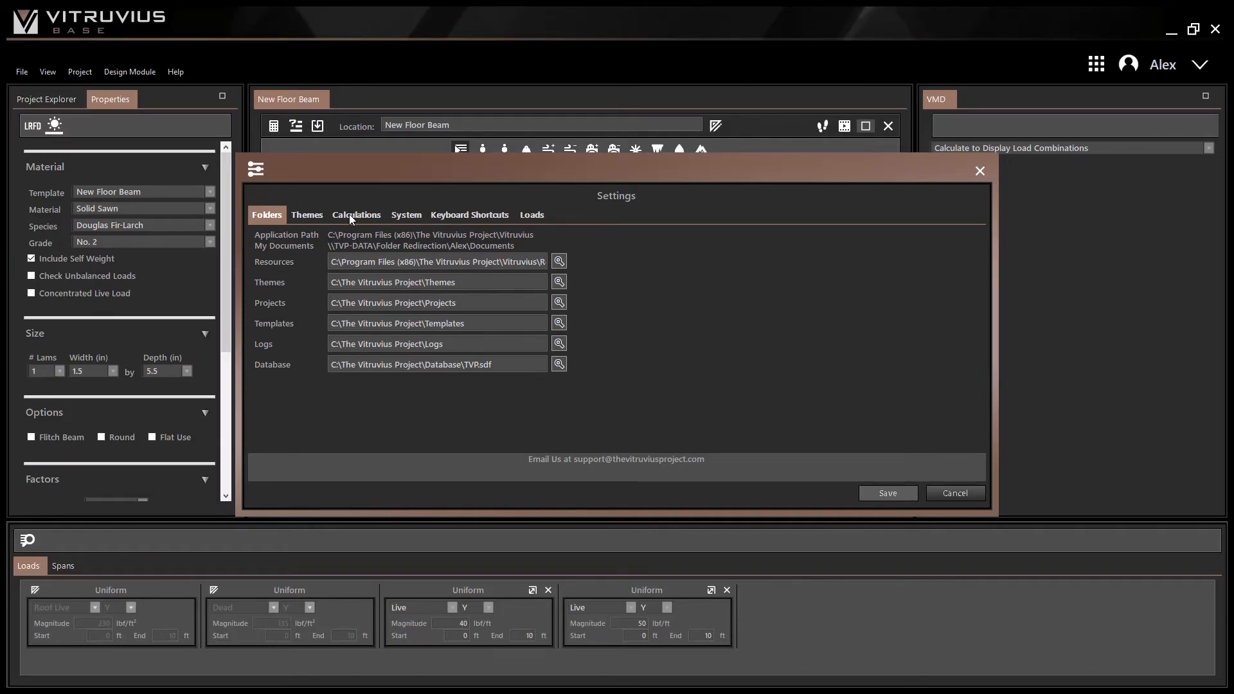
Step: Set Default Module View to Diagram in Calculations settings, save, and show the design module gallery
click(356, 214)
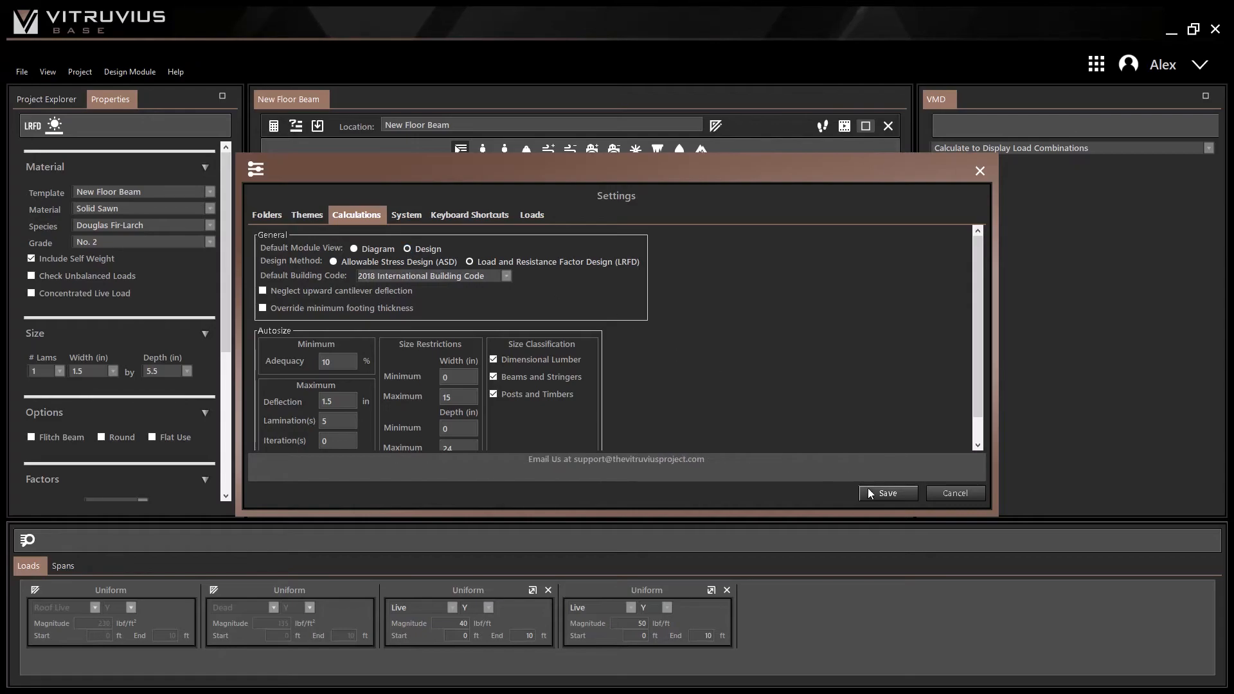
click(887, 492)
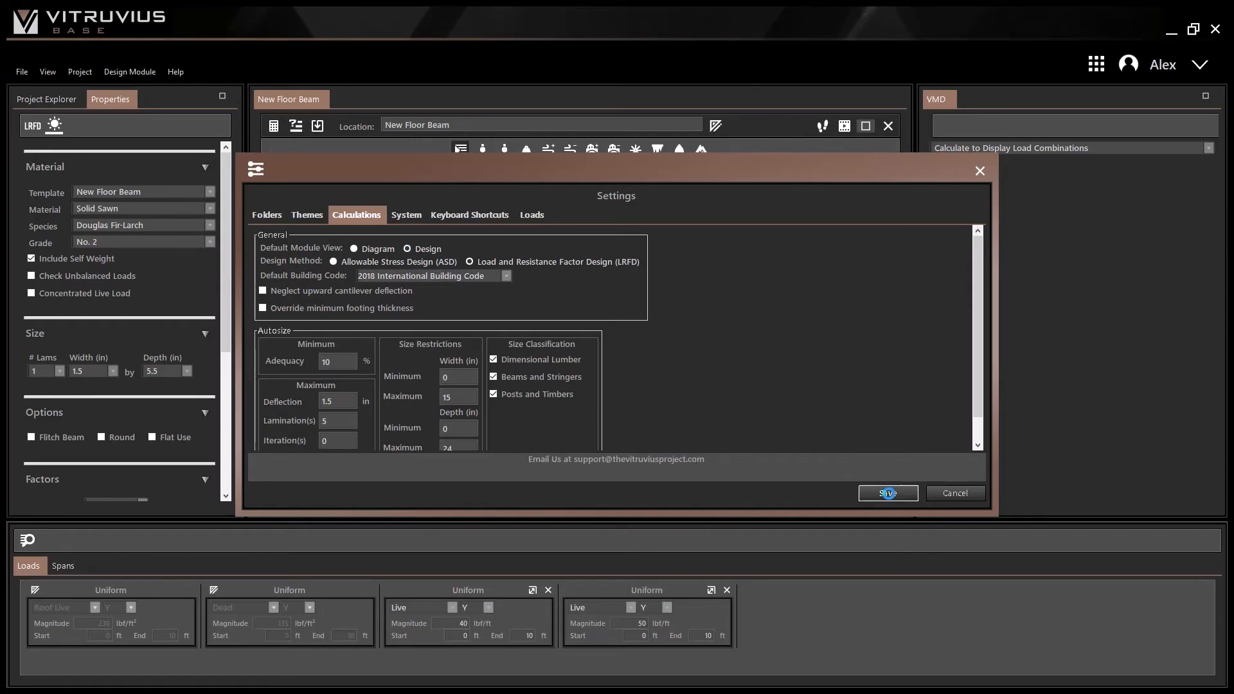
click(887, 492)
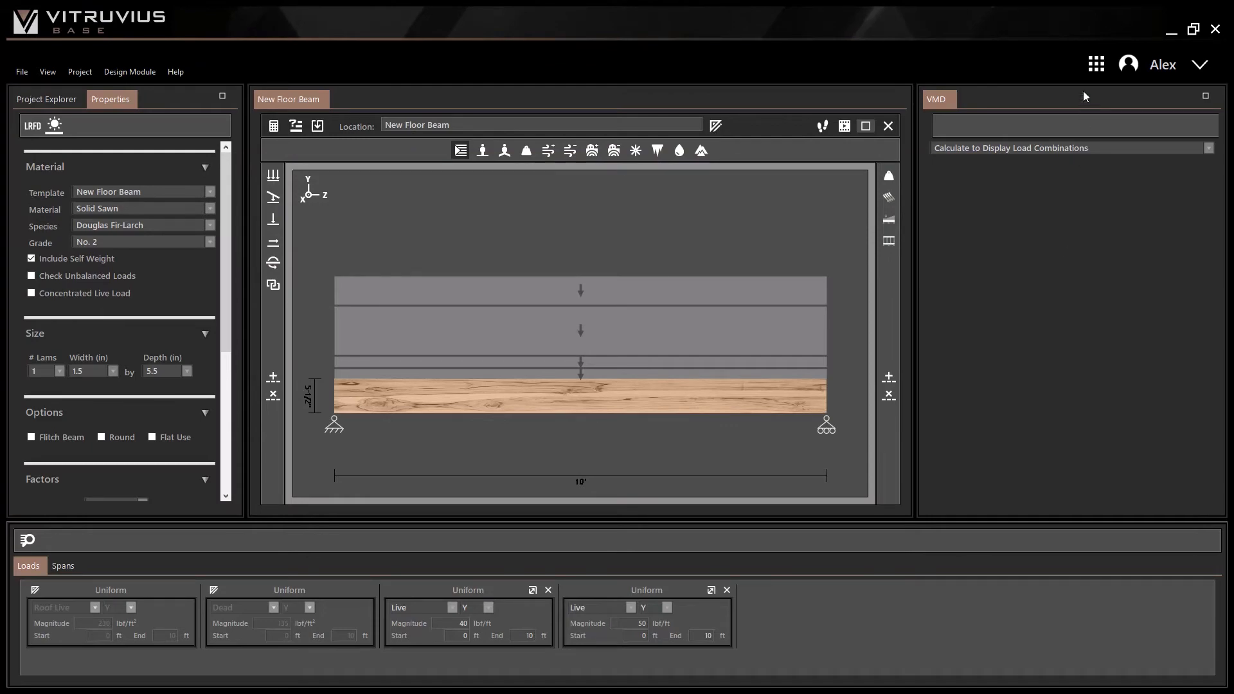
click(1095, 64)
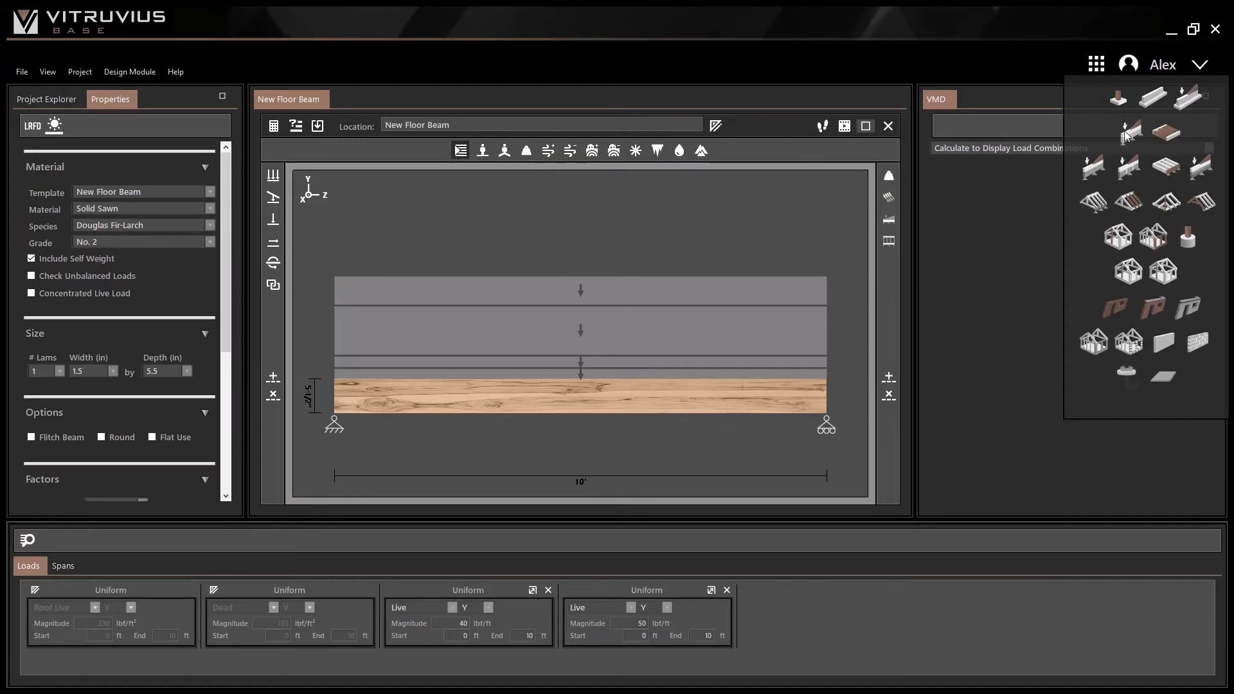